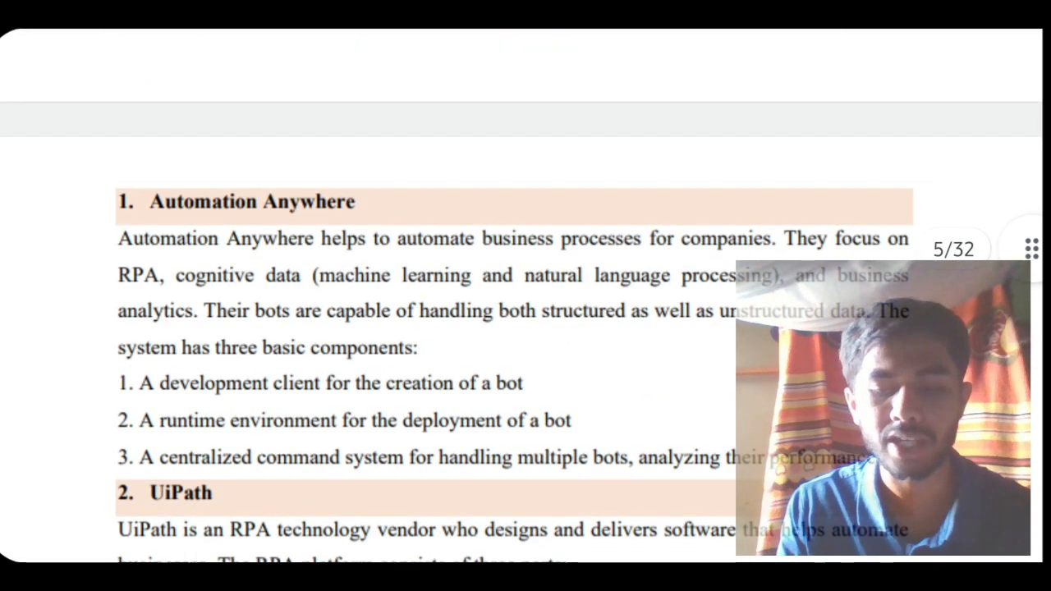
Draw a pen checkmark above the Automation Anywhere heading
{"action": "left_click_drag", "start_coordinate": [362, 107], "coordinate": [229, 176]}
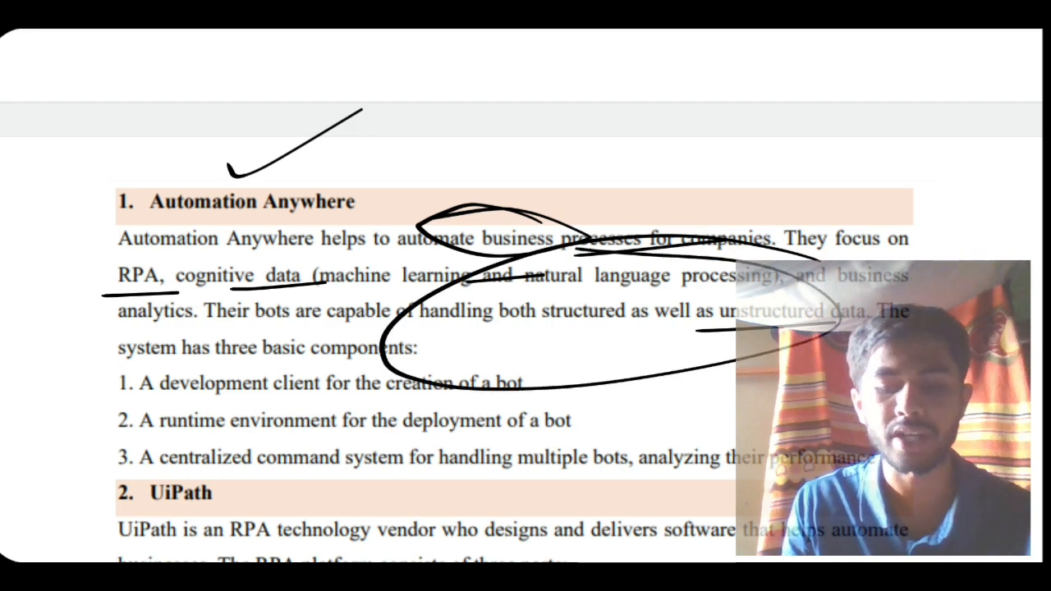
Scroll past the UiPath and Blue Prism sections to the WorkFusion heading
{"action": "scroll", "scroll_direction": "down", "scroll_amount": 3}
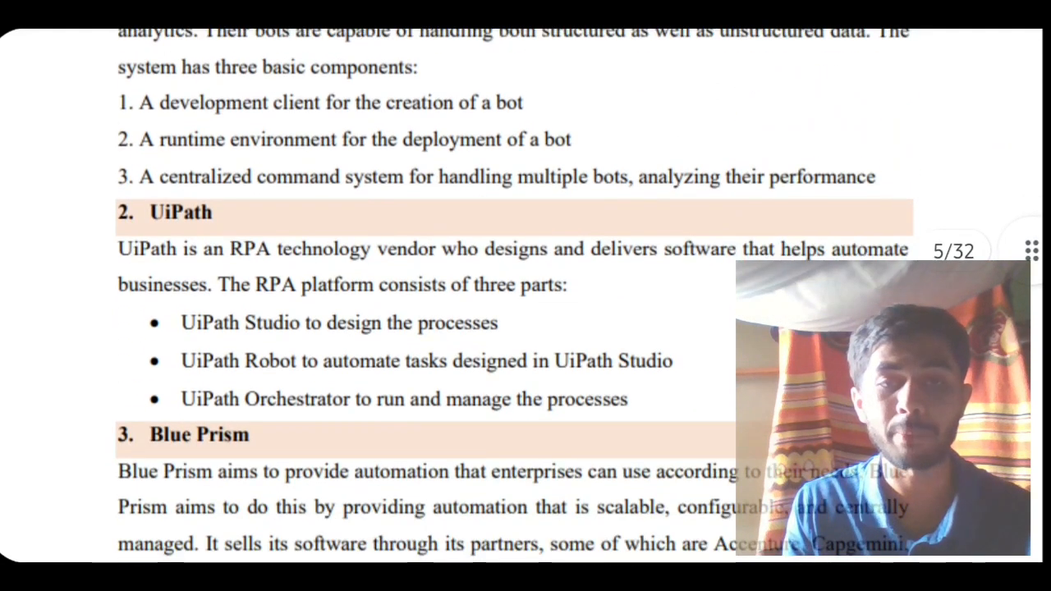
{"action": "scroll", "scroll_direction": "down", "scroll_amount": 3}
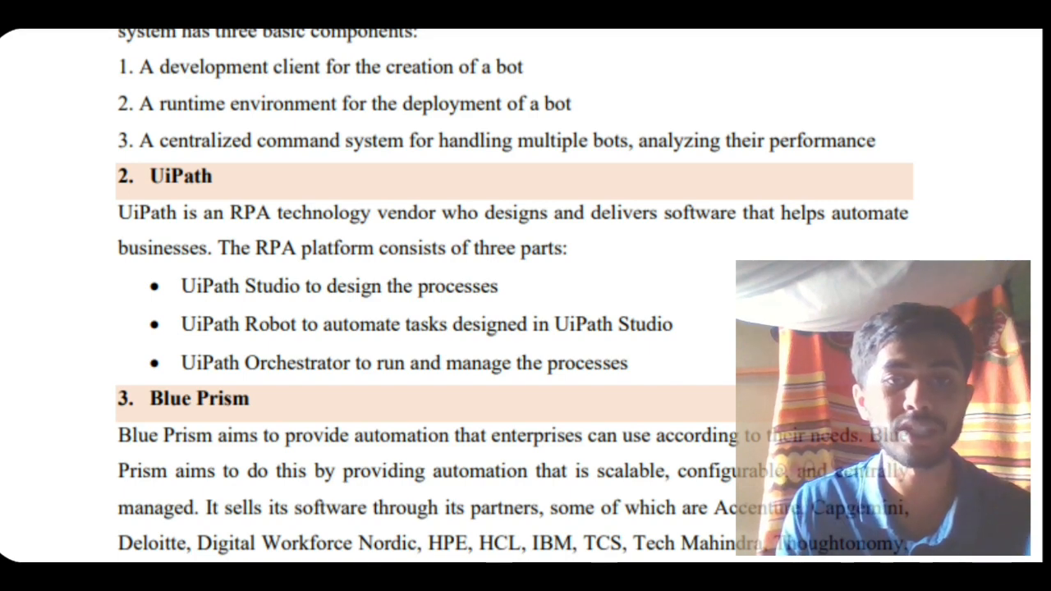
{"action": "scroll", "scroll_direction": "down", "scroll_amount": 3}
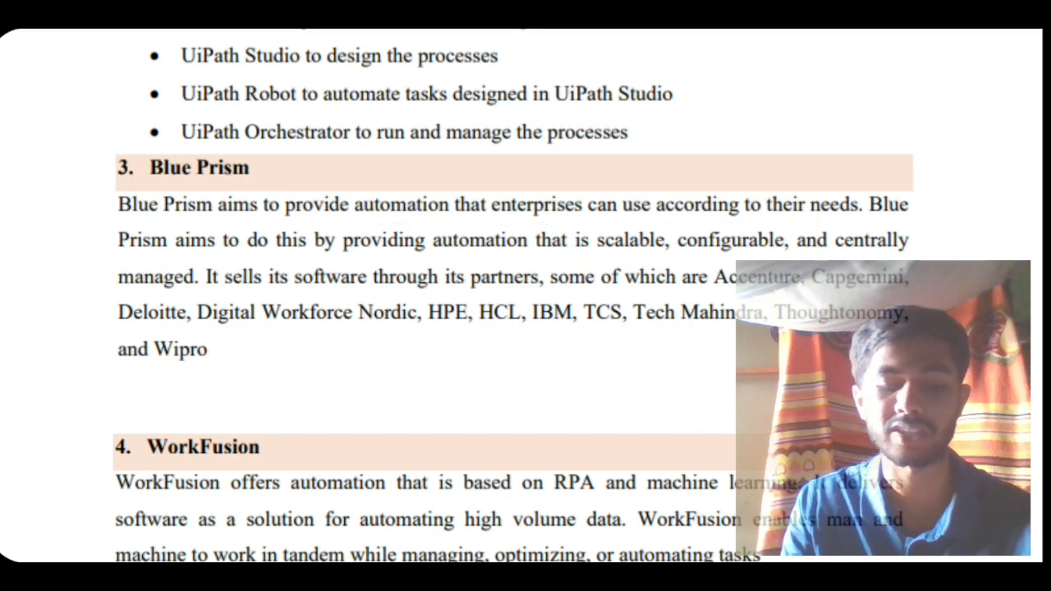
Scroll from the WorkFusion and Thoughtonomy notes down to question 2, Components of RPA
{"action": "scroll", "scroll_direction": "down", "scroll_amount": 3}
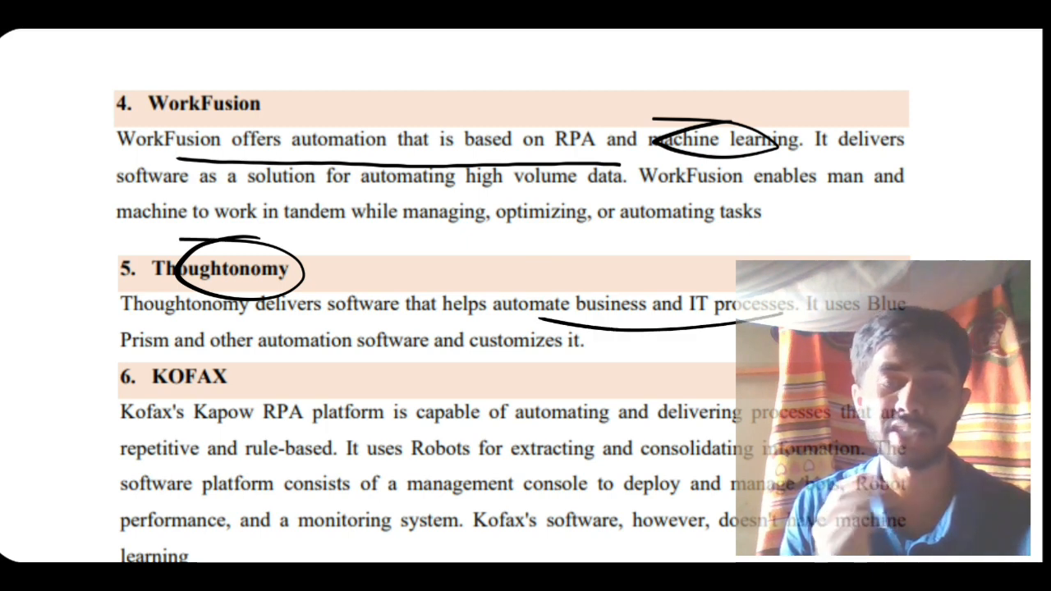
{"action": "scroll", "scroll_direction": "down", "scroll_amount": 3}
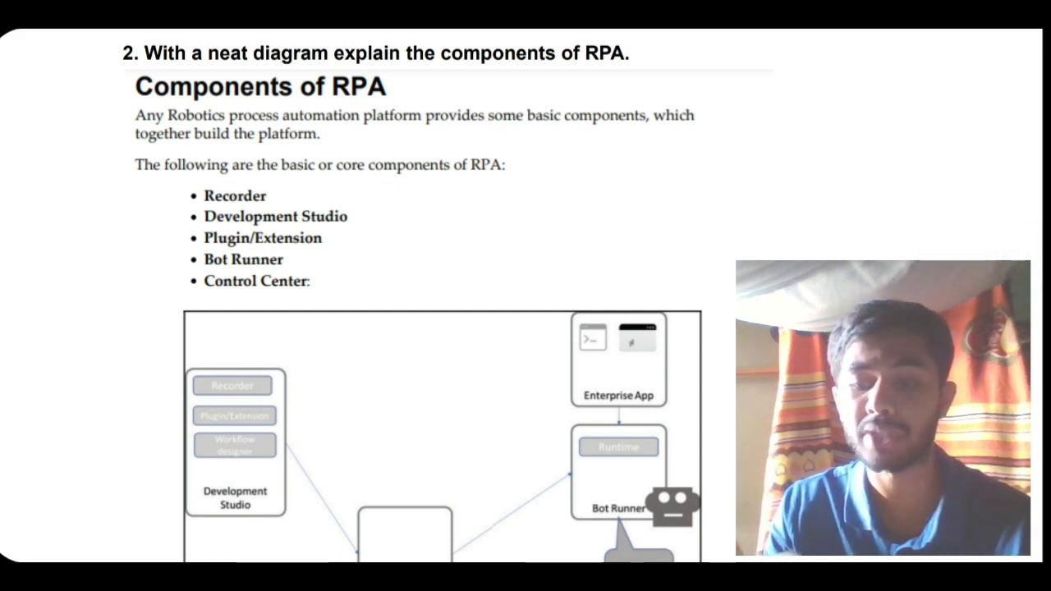
Scroll past the RPA components diagram to question 3, Explain the UiPath Stack
{"action": "scroll", "scroll_direction": "down", "scroll_amount": 3}
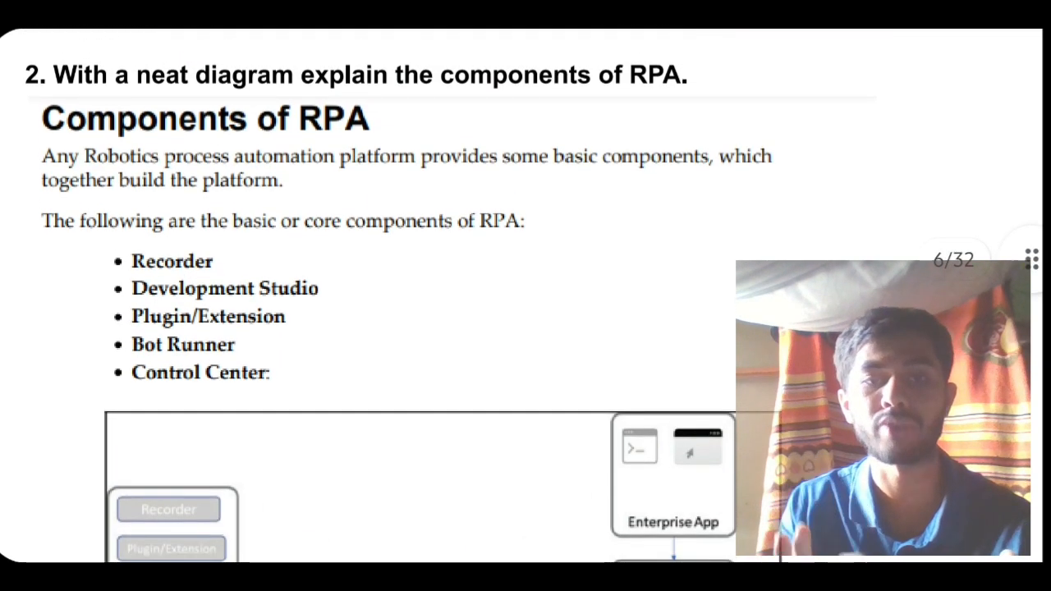
{"action": "scroll", "scroll_direction": "down", "scroll_amount": 3}
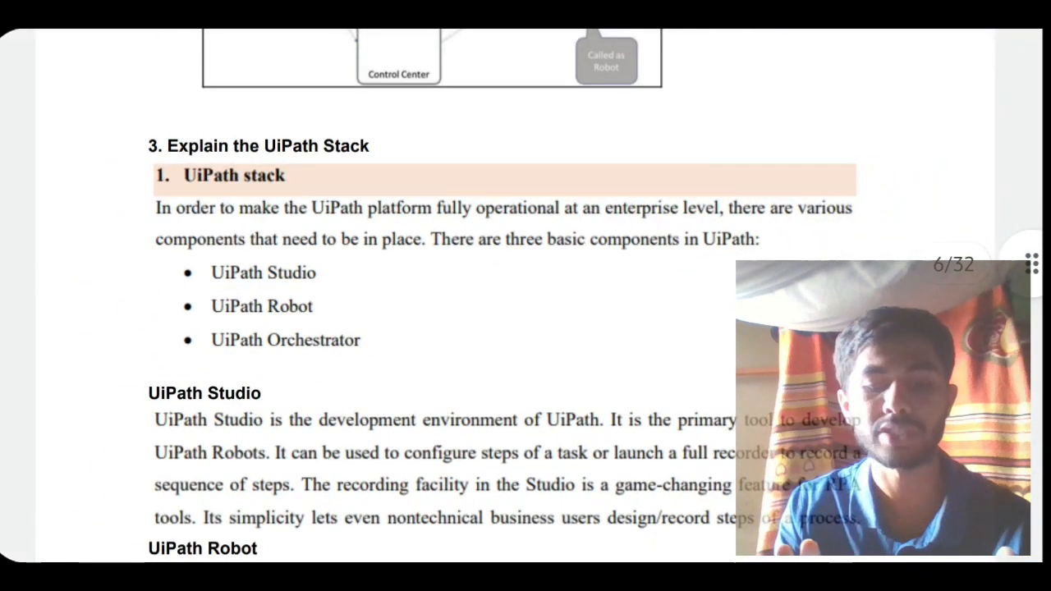
Scroll past the UiPath Studio paragraph to question 4 on Studio controls and panels
{"action": "scroll", "scroll_direction": "up", "scroll_amount": 3}
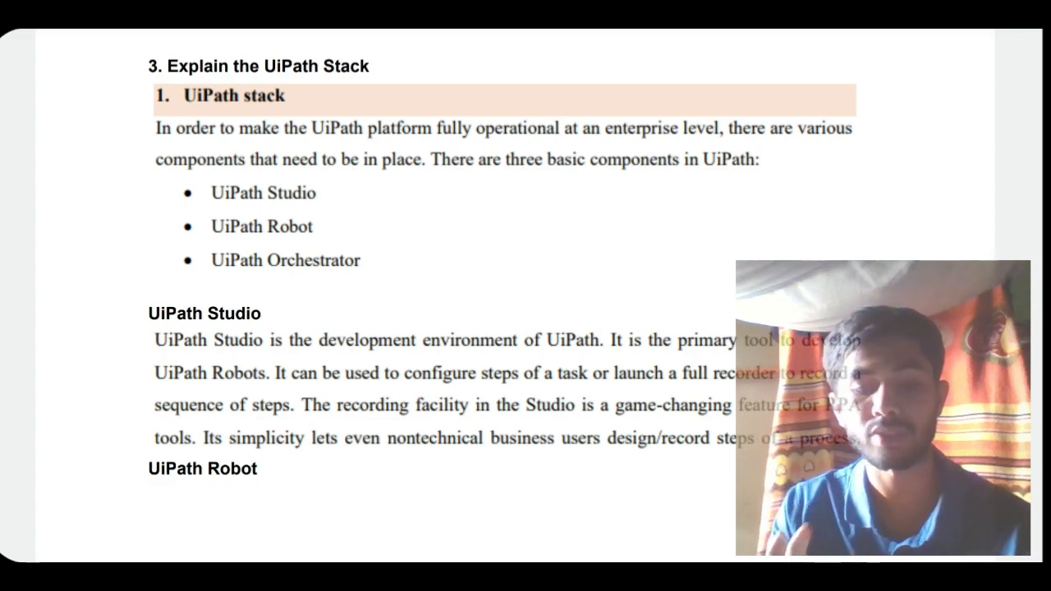
{"action": "scroll", "scroll_direction": "down", "scroll_amount": 3}
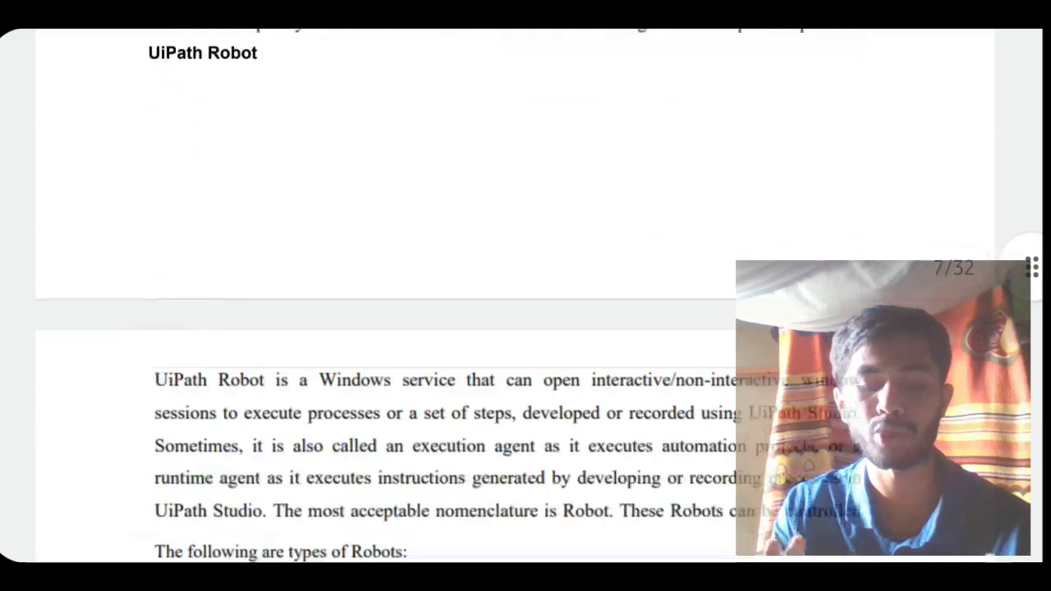
{"action": "scroll", "scroll_direction": "down", "scroll_amount": 3}
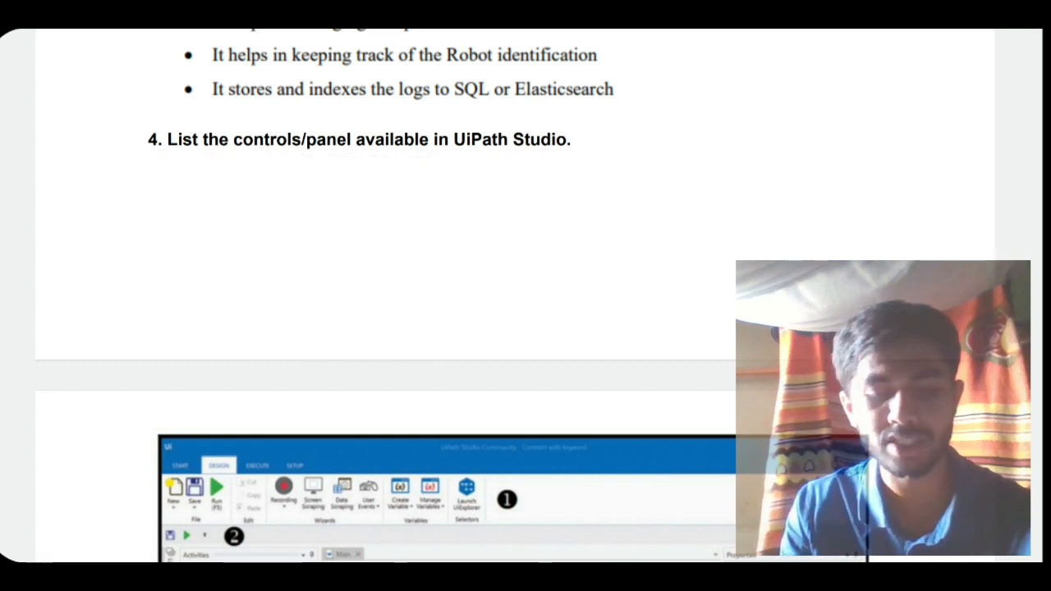
Scroll through the Ribbon section to the SETUP tab and Quick Access Toolbar descriptions
{"action": "scroll", "scroll_direction": "down", "scroll_amount": 3}
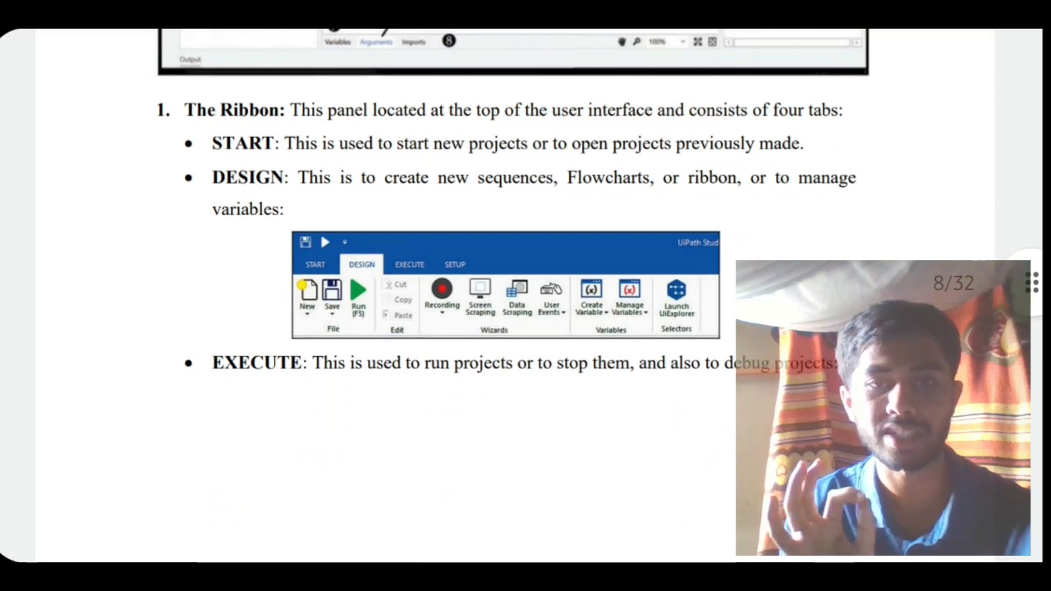
{"action": "scroll", "scroll_direction": "down", "scroll_amount": 3}
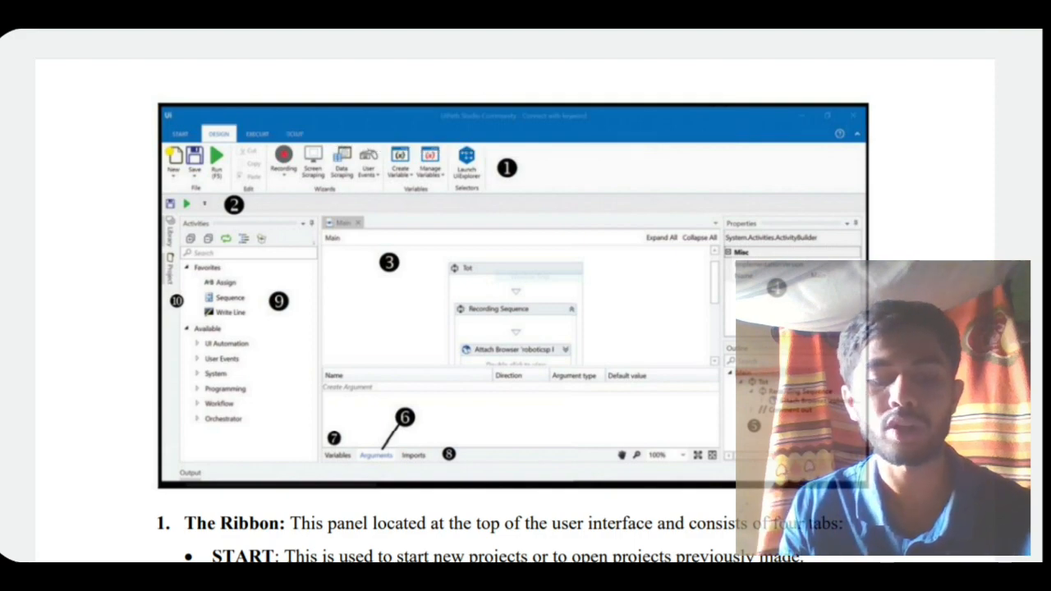
{"action": "scroll", "scroll_direction": "down", "scroll_amount": 3}
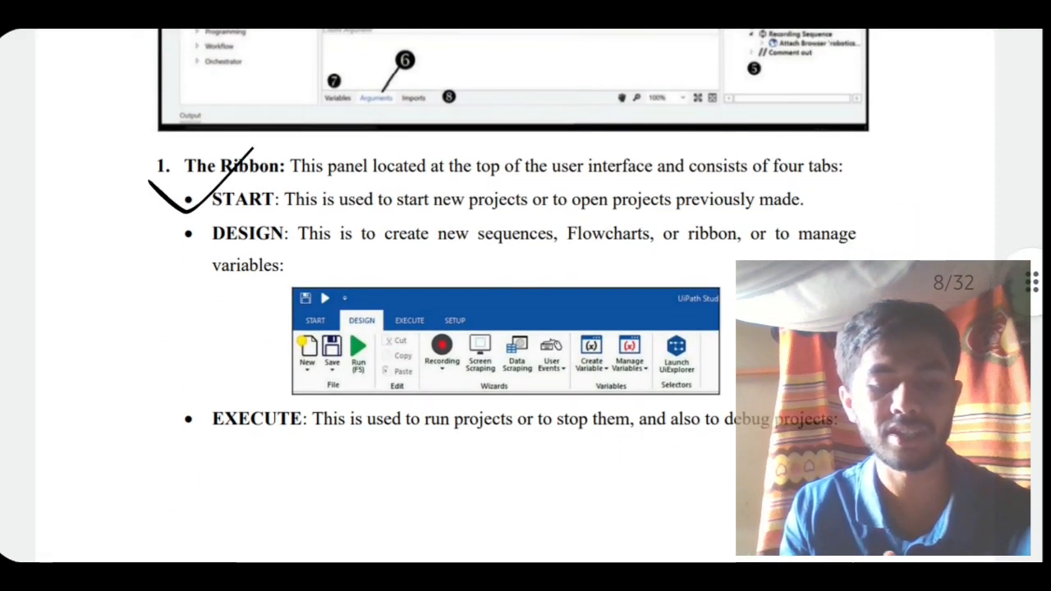
{"action": "scroll", "scroll_direction": "down", "scroll_amount": 3}
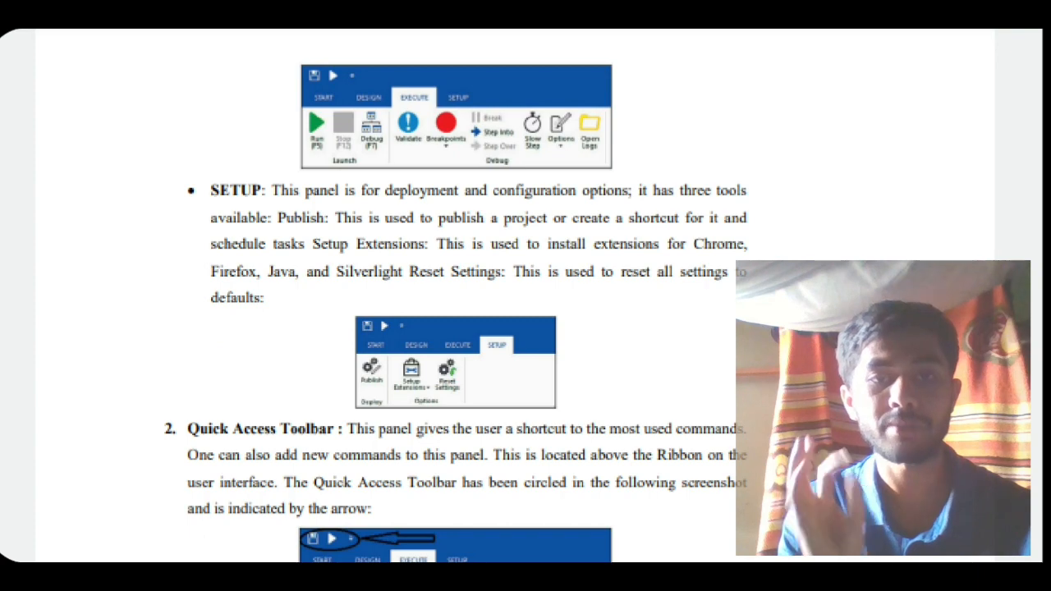
Scroll past the Designer through Library panel headings to question 5 on recording types
{"action": "scroll", "scroll_direction": "up", "scroll_amount": 3}
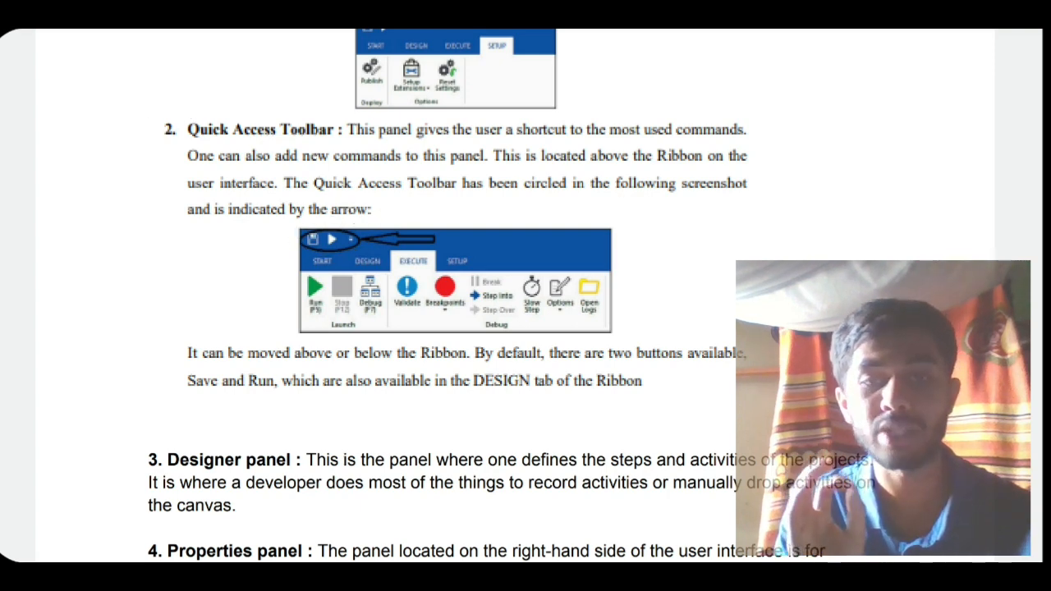
{"action": "scroll", "scroll_direction": "down", "scroll_amount": 3}
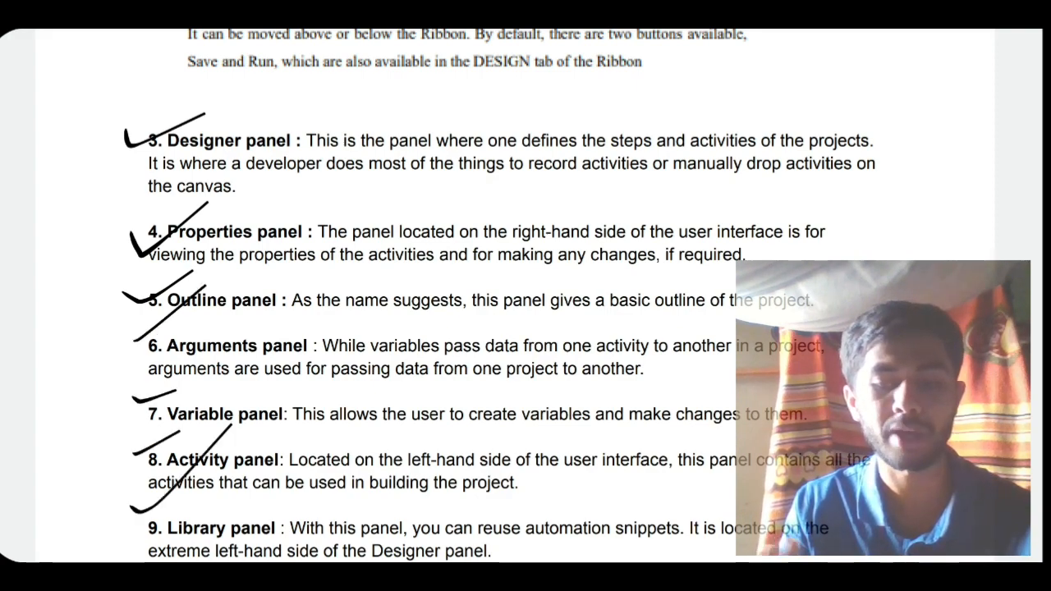
{"action": "scroll", "scroll_direction": "down", "scroll_amount": 3}
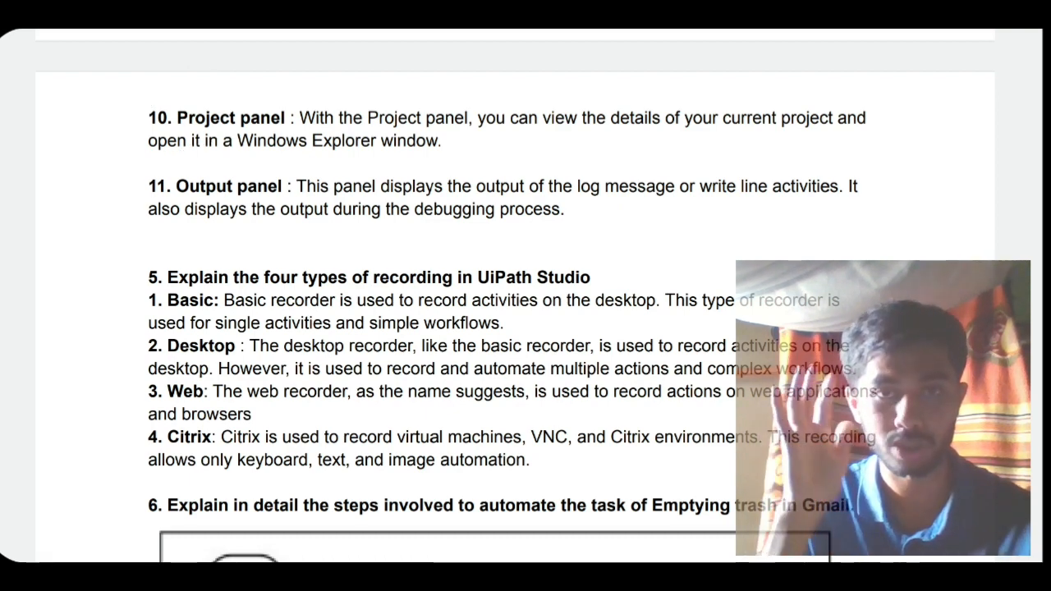
Scroll through the recording types and Gmail questions to the Recycle Bin flowchart's End
{"action": "scroll", "scroll_direction": "down", "scroll_amount": 3}
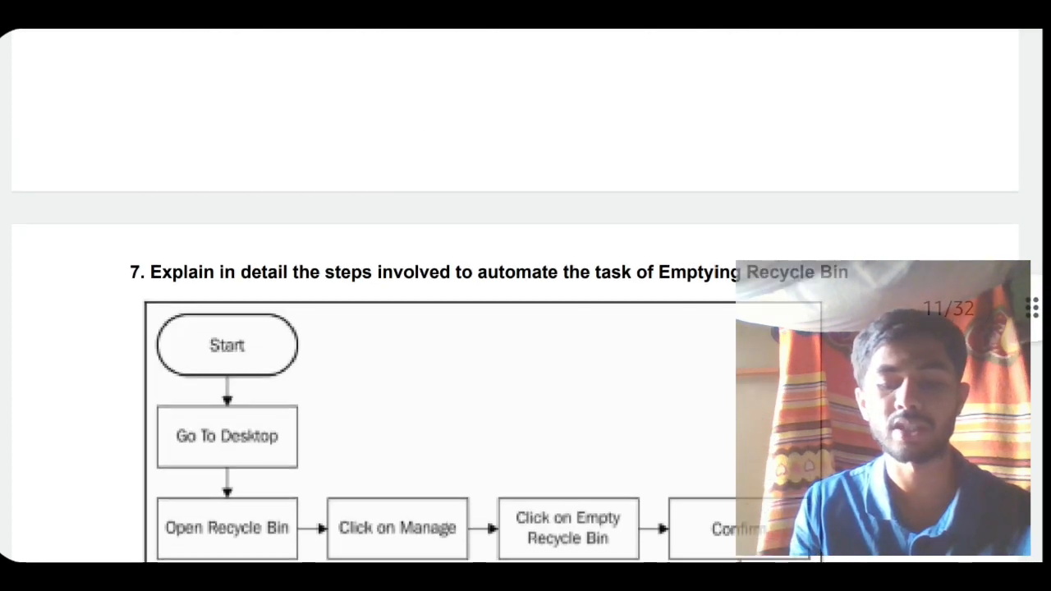
{"action": "scroll", "scroll_direction": "down", "scroll_amount": 3}
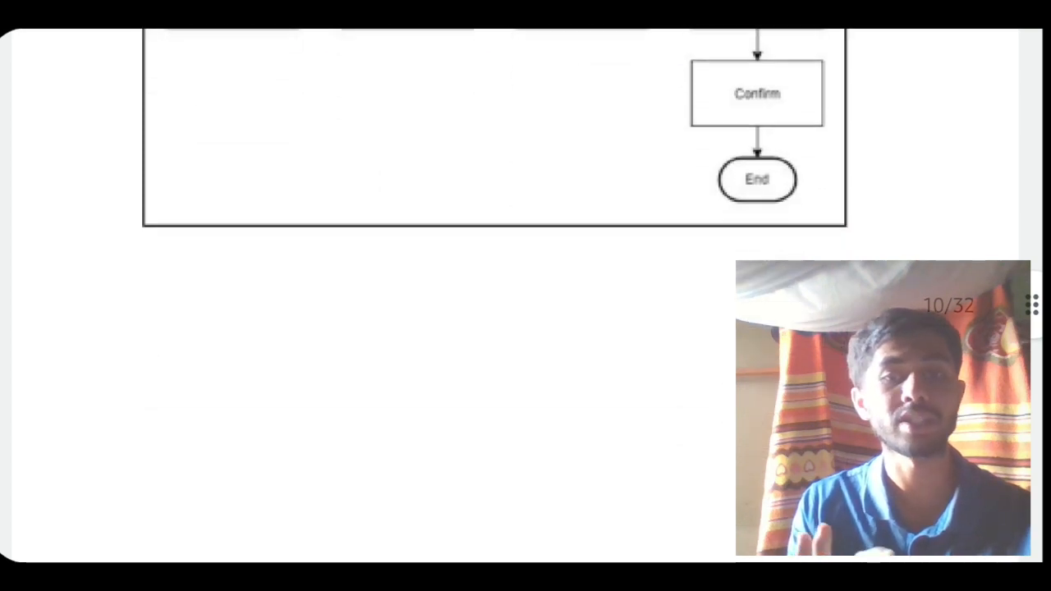